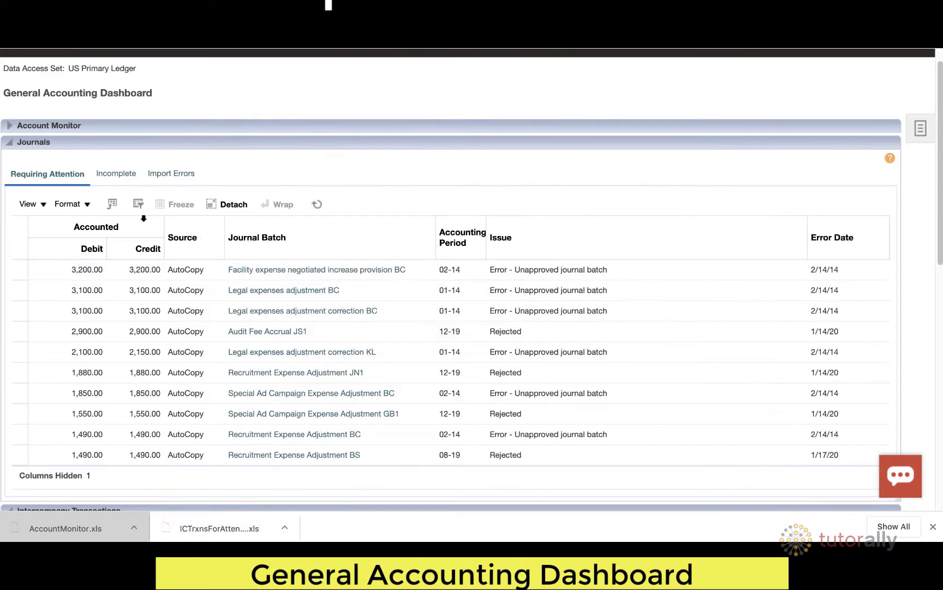
{"action": "mouse_move", "coordinate": [137, 204]}
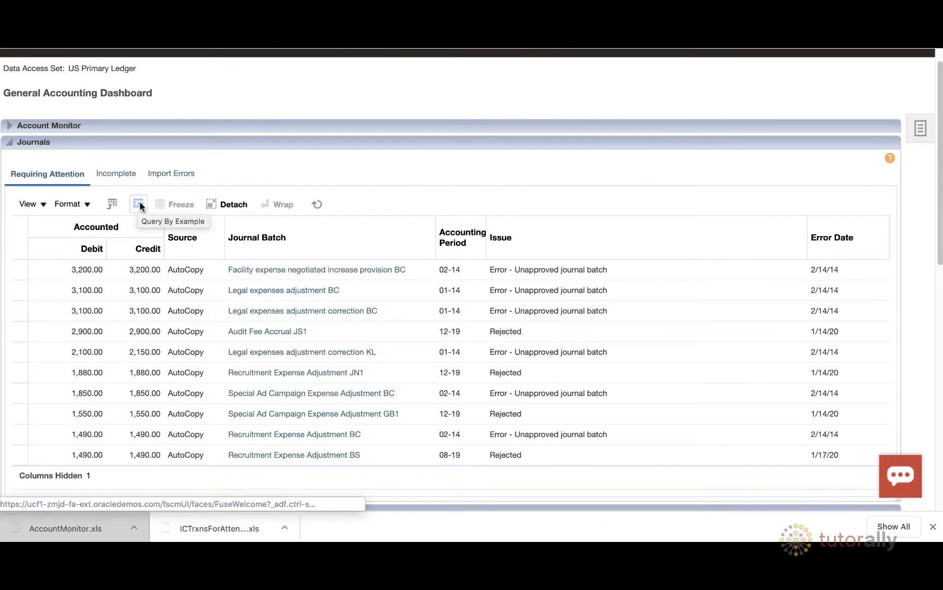
{"action": "mouse_move", "coordinate": [137, 203]}
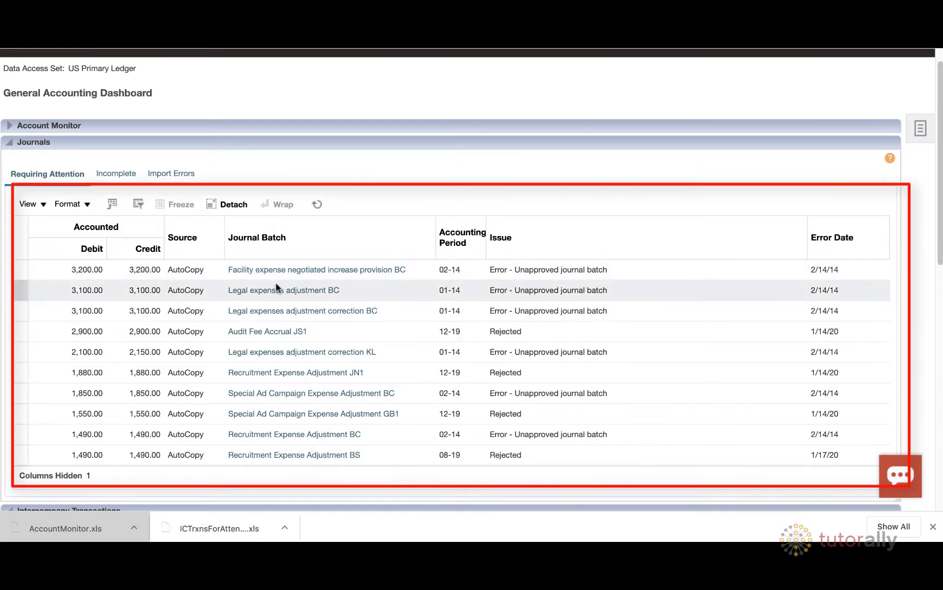
{"action": "mouse_move", "coordinate": [450, 304]}
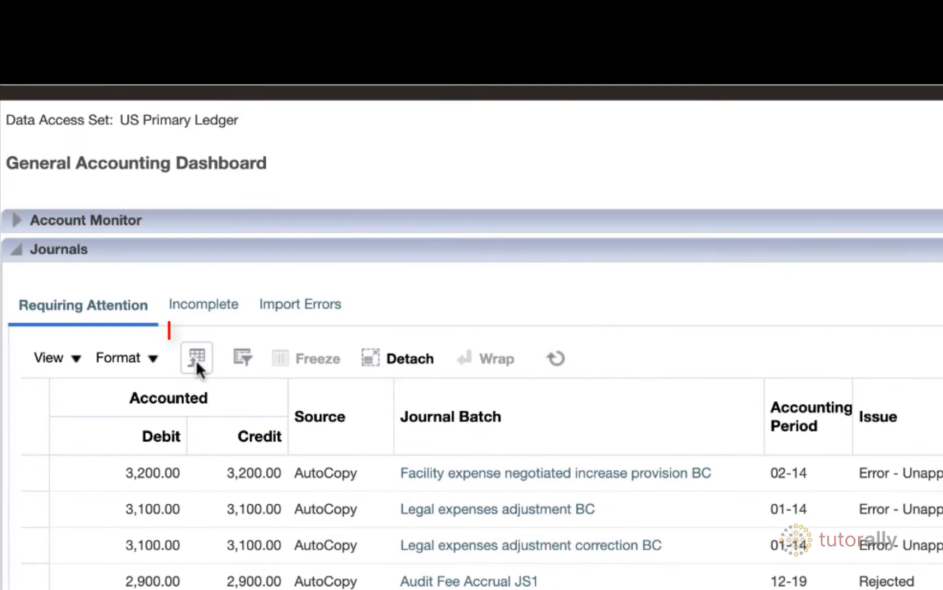
Export the Requiring Attention journals to Excel and open the downloaded RequiringAttention .xls file
{"action": "left_click", "coordinate": [196, 358]}
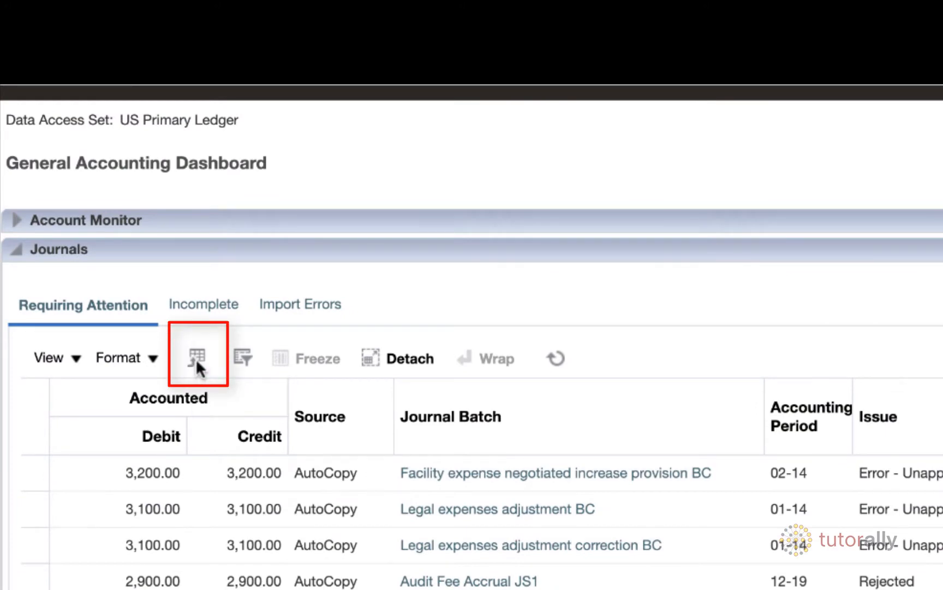
{"action": "left_click", "coordinate": [198, 358]}
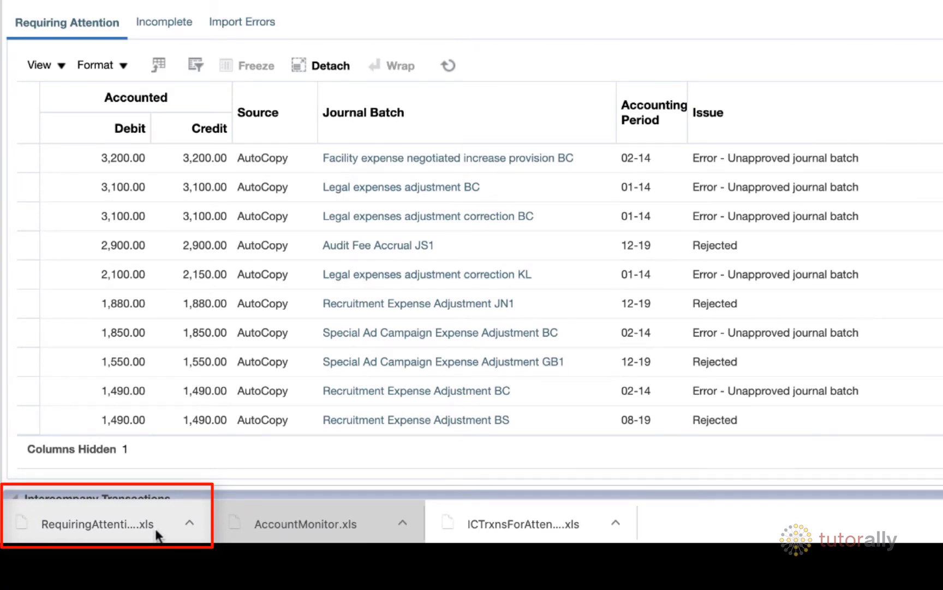
{"action": "left_click", "coordinate": [96, 524]}
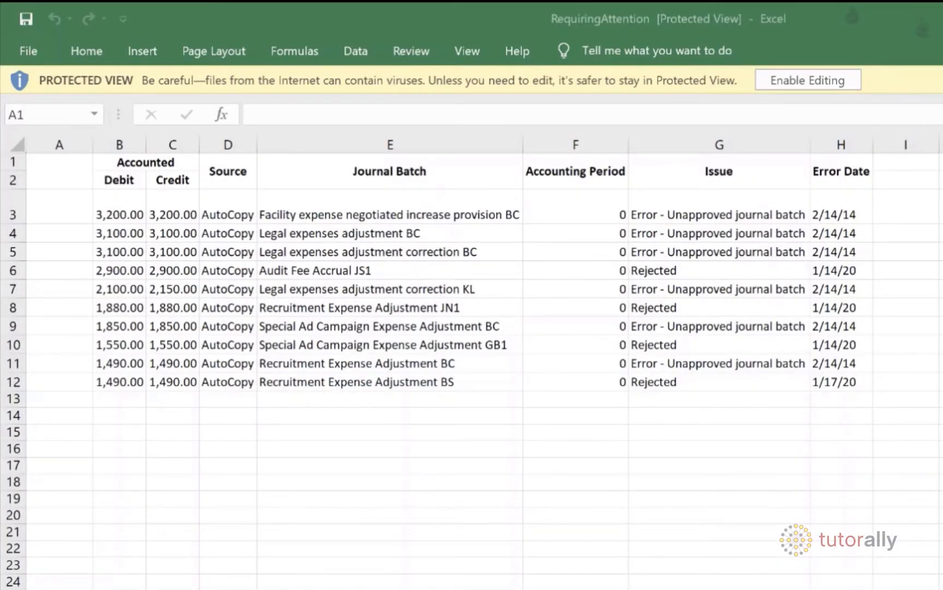
{"action": "mouse_move", "coordinate": [905, 94]}
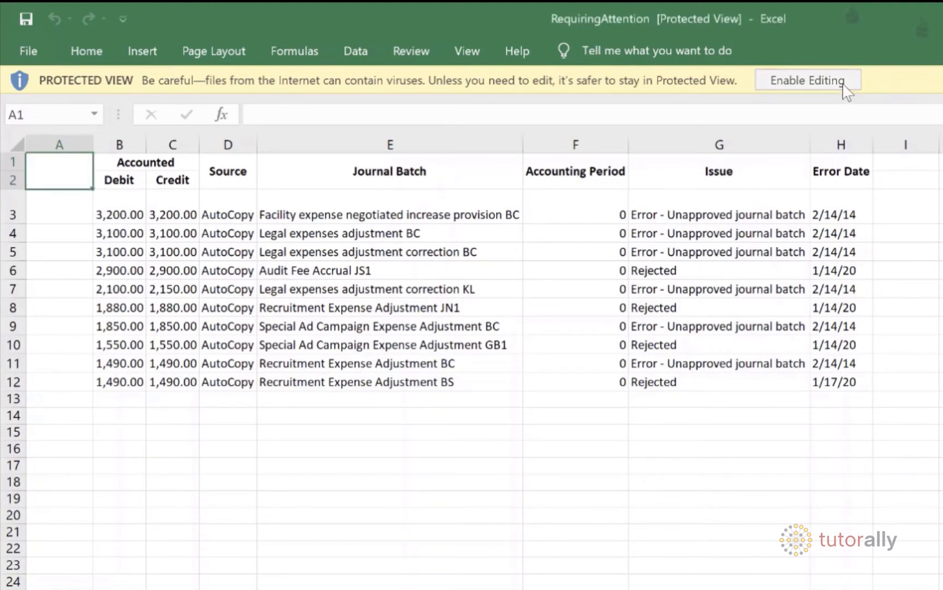
{"action": "mouse_move", "coordinate": [653, 494]}
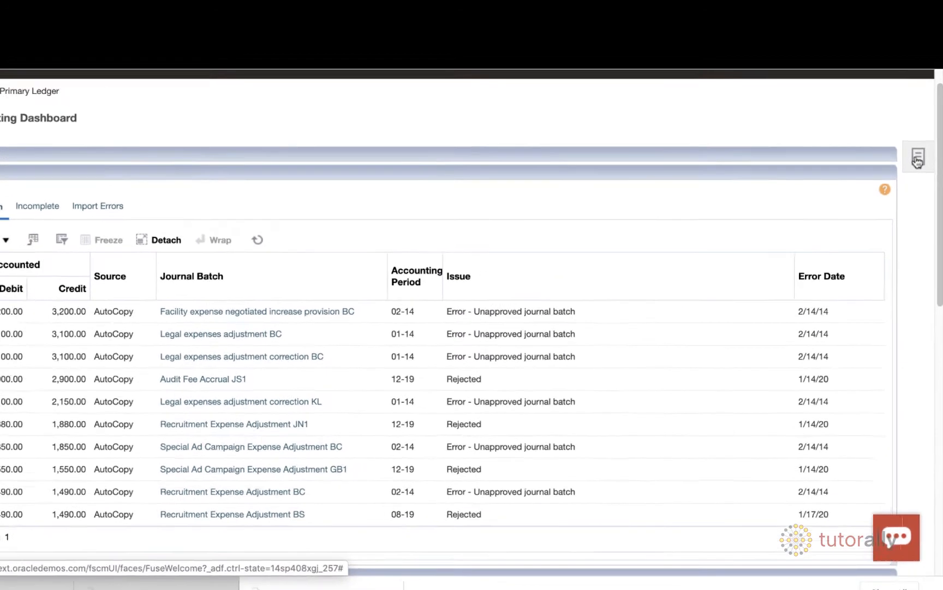
Open Manage Journals from the Tasks panel and search for accounting period 04-20 journals
{"action": "left_click", "coordinate": [918, 157]}
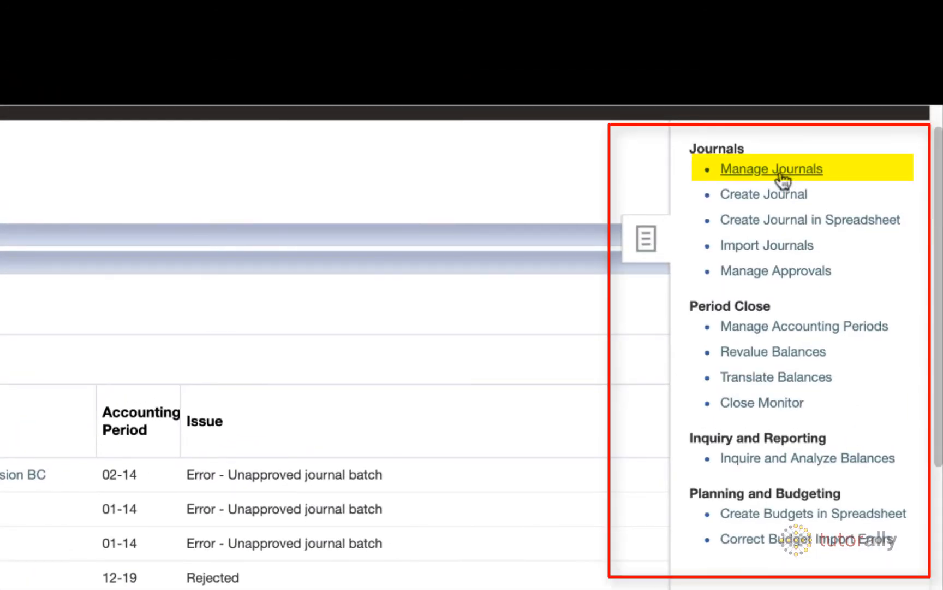
{"action": "left_click", "coordinate": [771, 169]}
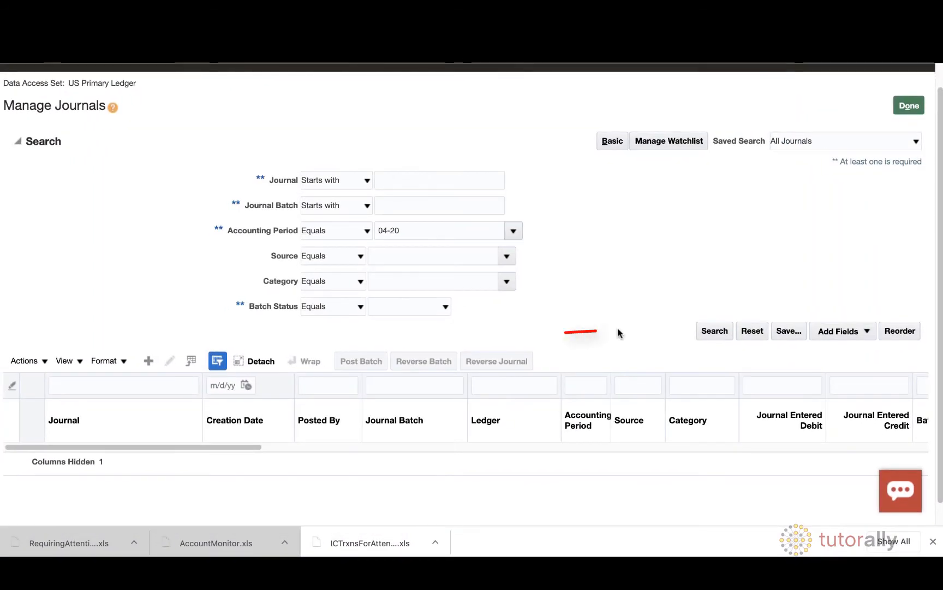
{"action": "left_click", "coordinate": [714, 330]}
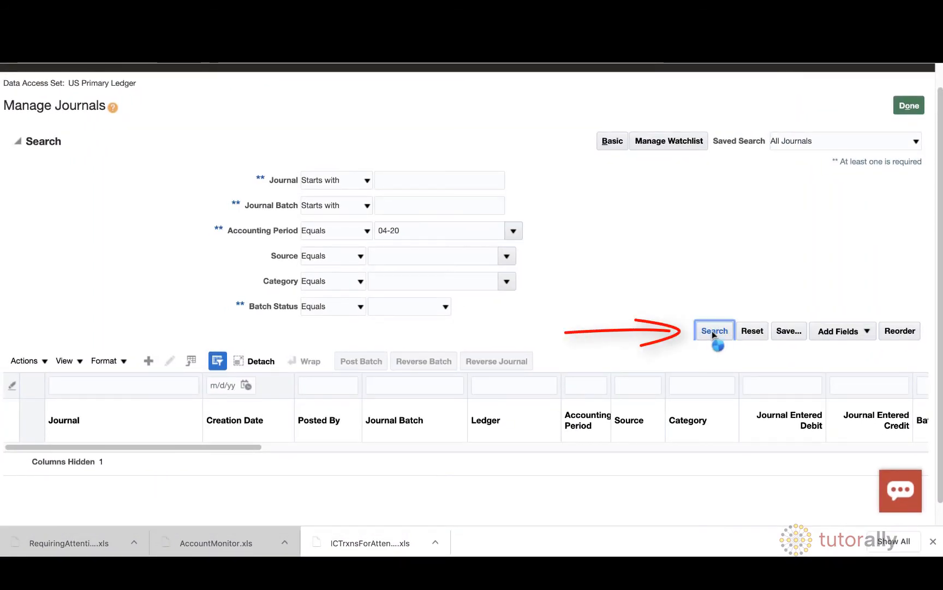
{"action": "left_click", "coordinate": [714, 330]}
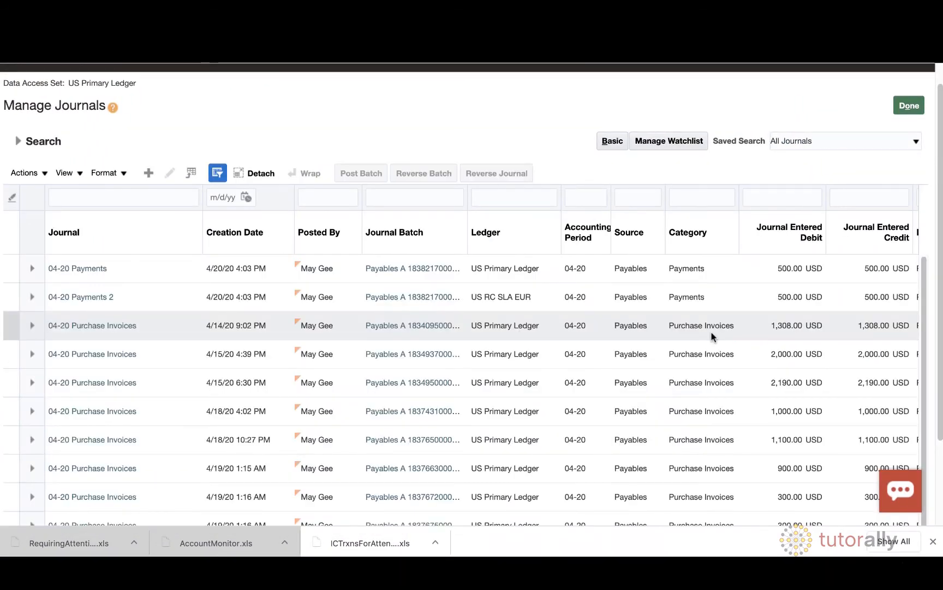